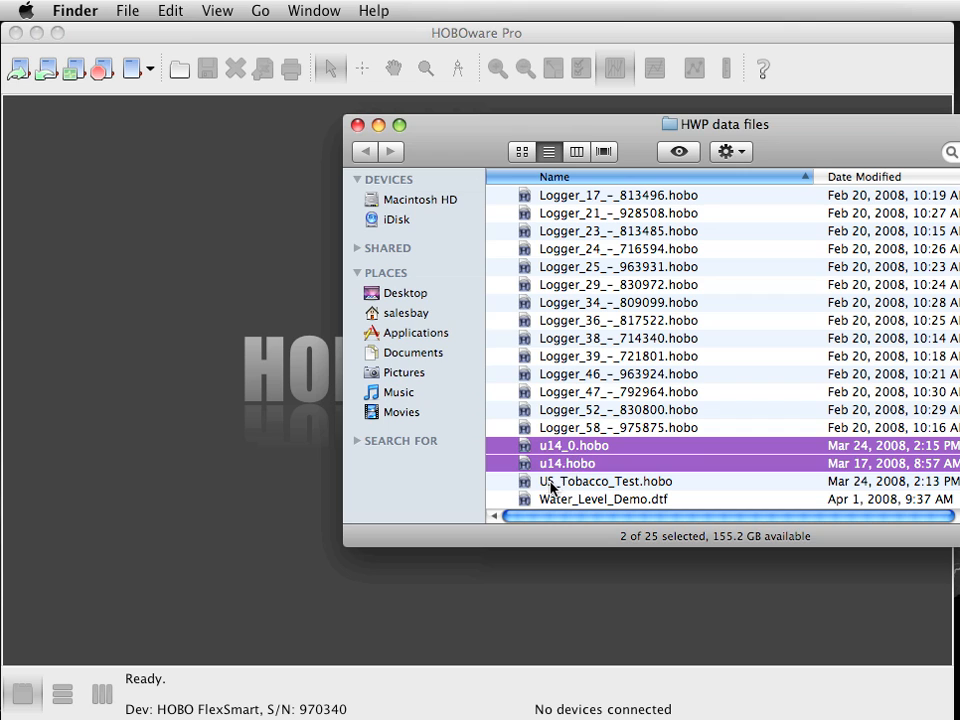
Plot u14_0.hobo and u14.hobo, each with its temperature and RH series.
double_click(568, 464)
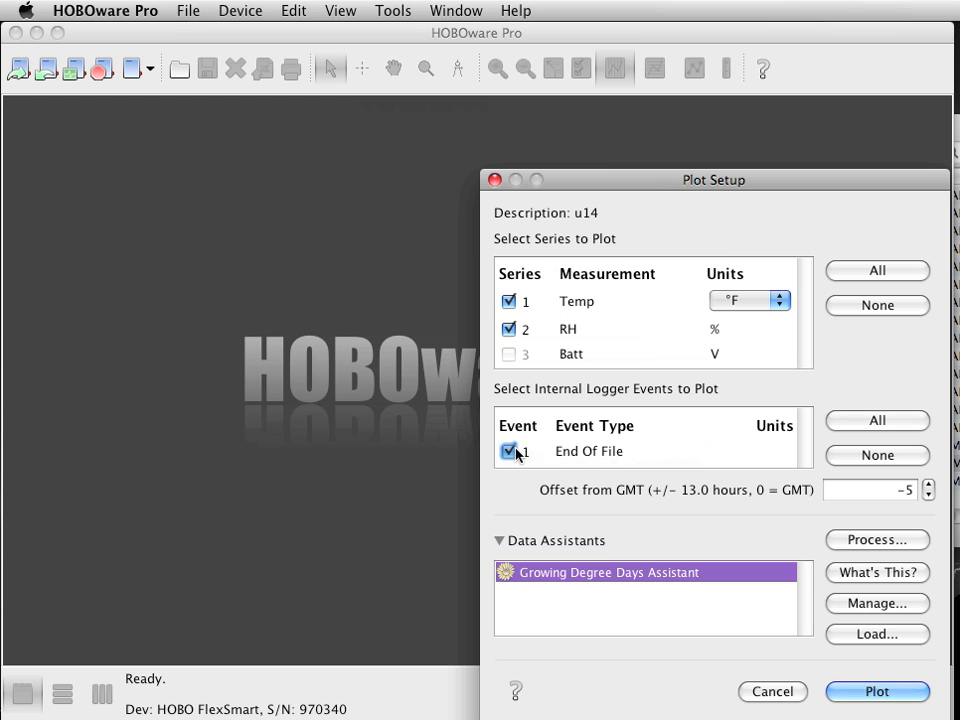
left_click(876, 692)
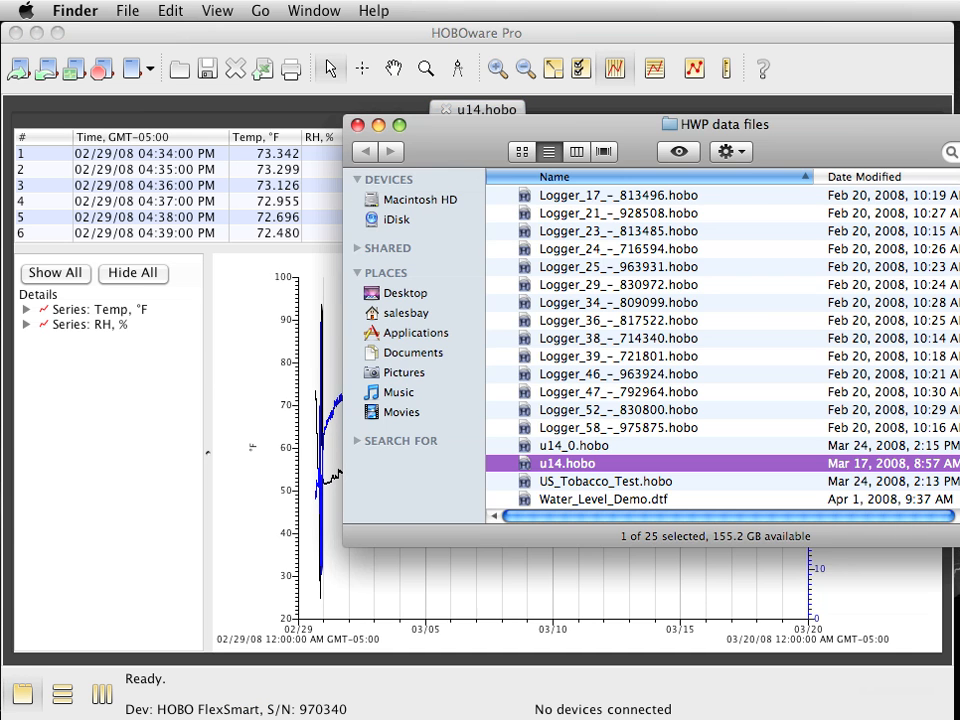
double_click(568, 464)
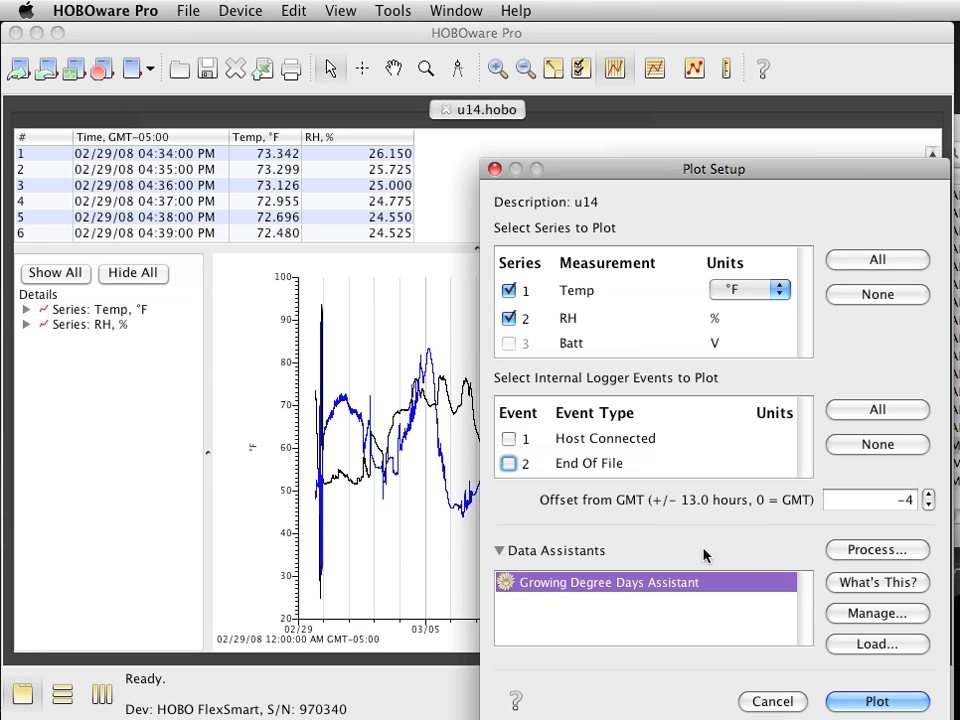
left_click(876, 700)
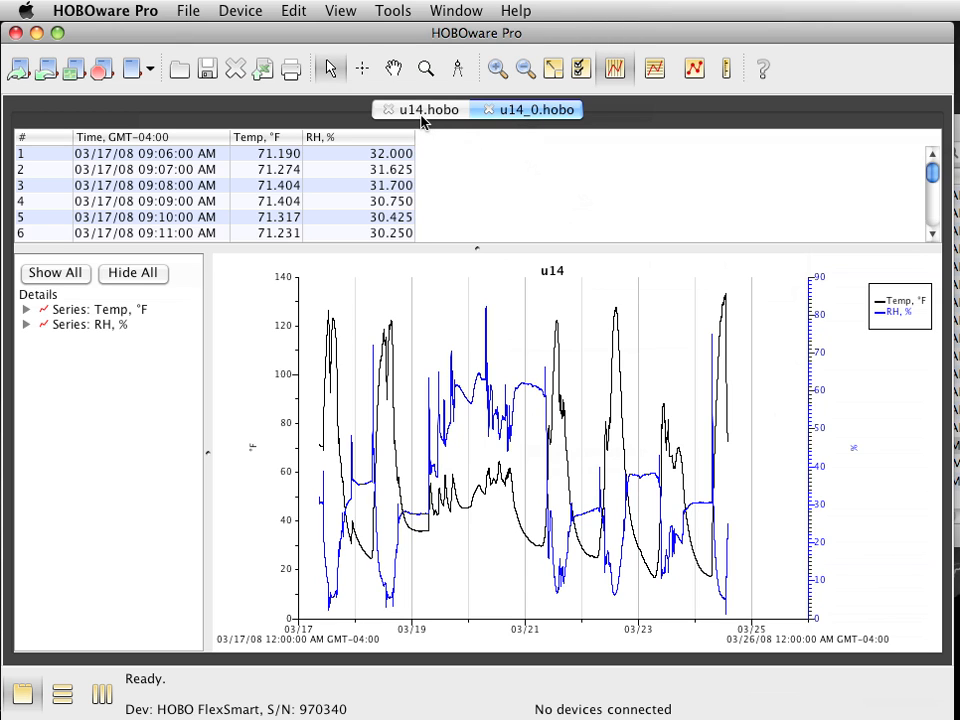
Copy the u14 Temp series and paste it into the u14_0 graph as a third series.
left_click(428, 108)
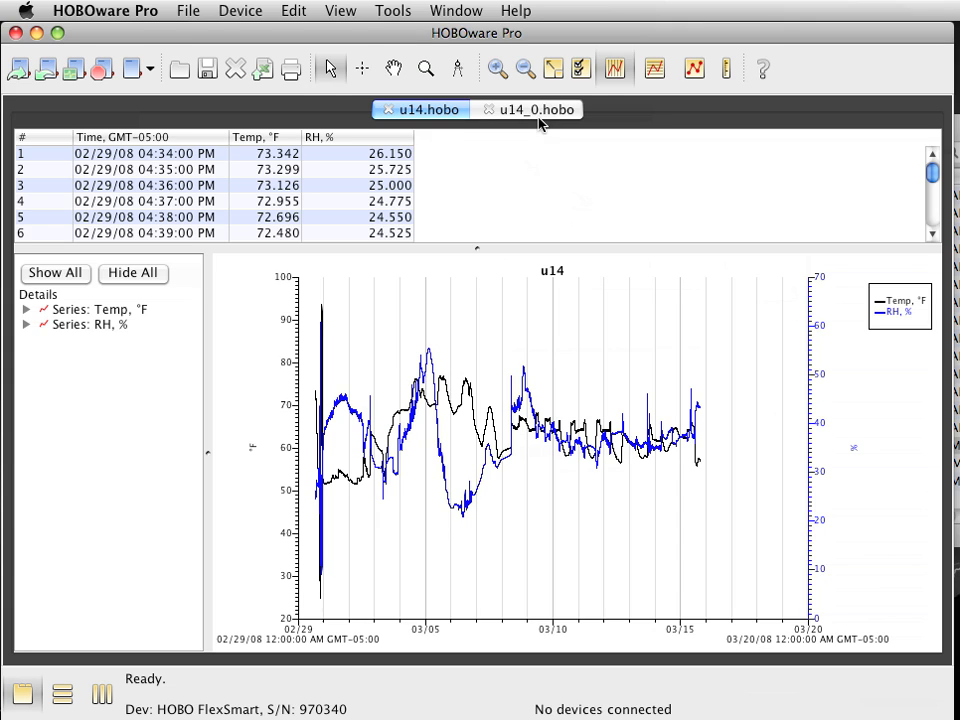
mouse_move(176, 204)
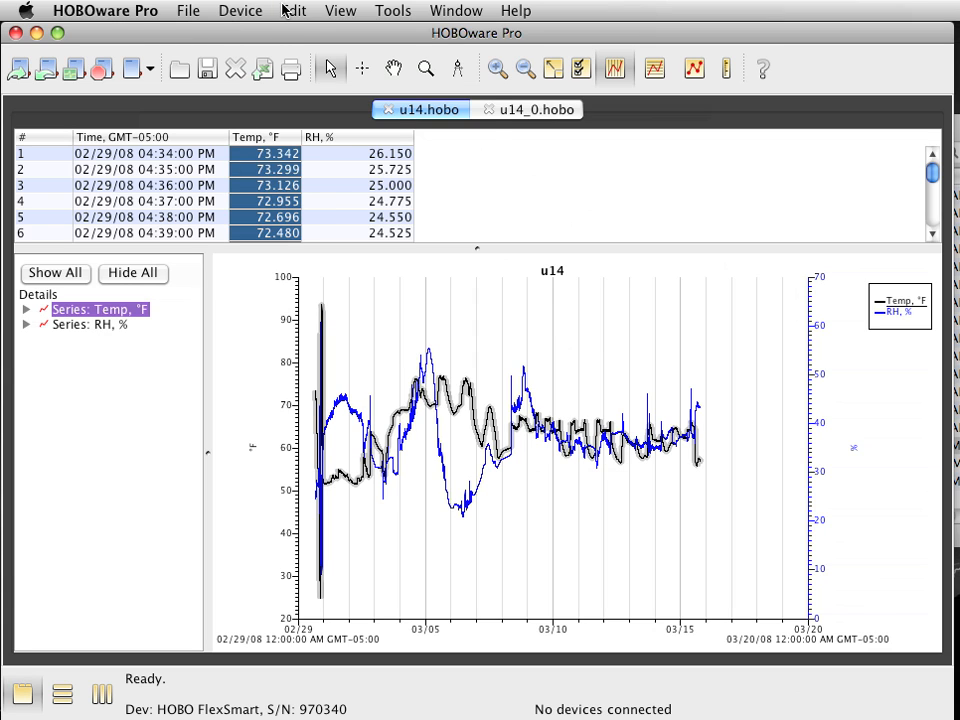
left_click(292, 12)
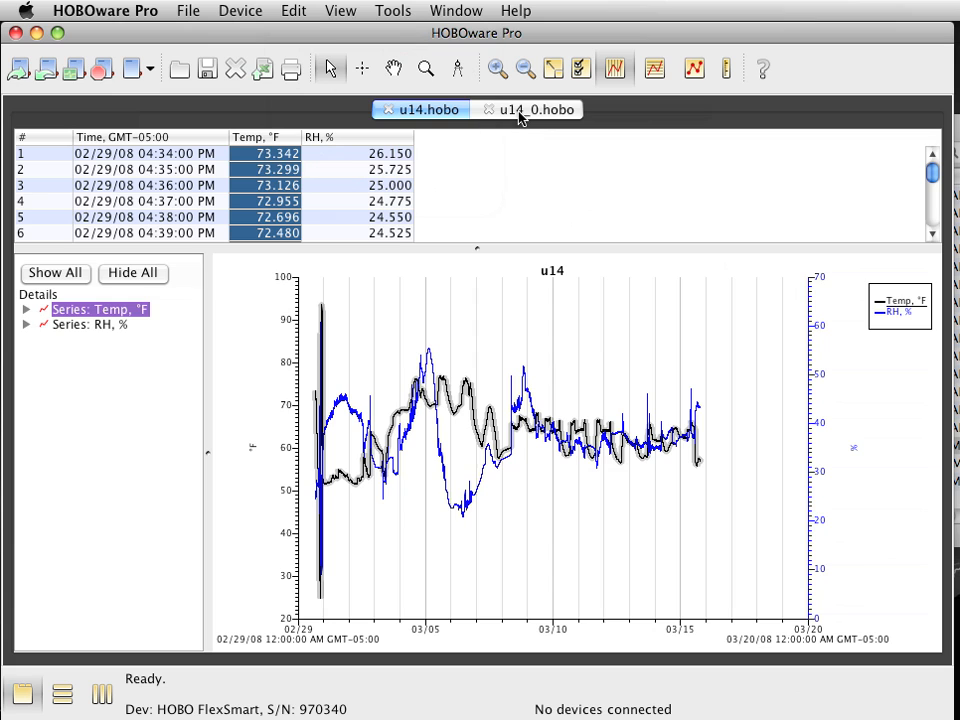
left_click(532, 108)
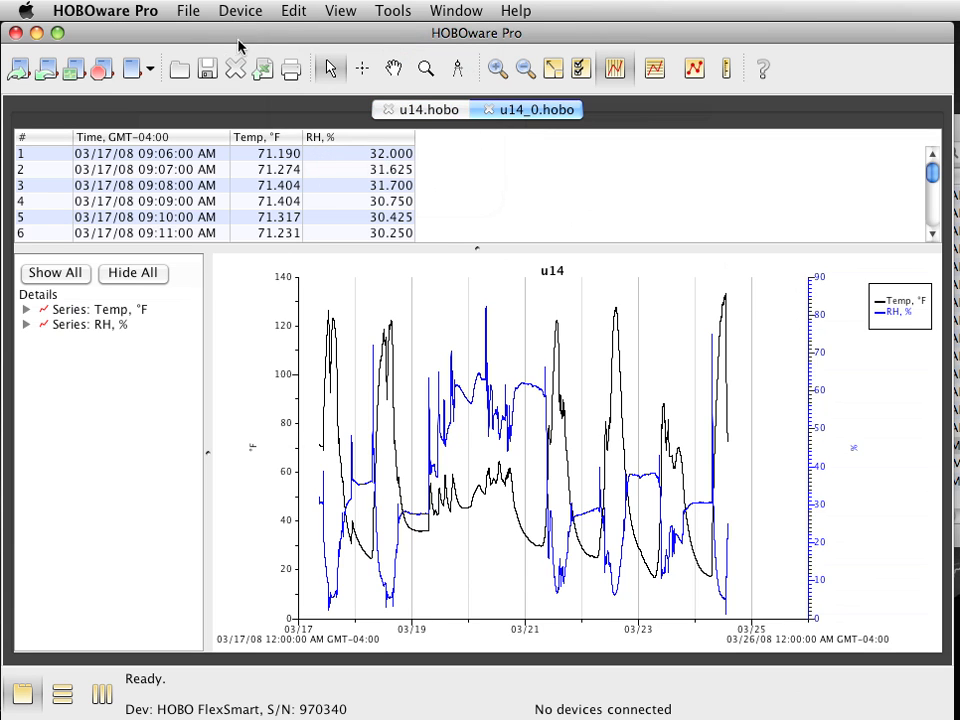
left_click(292, 12)
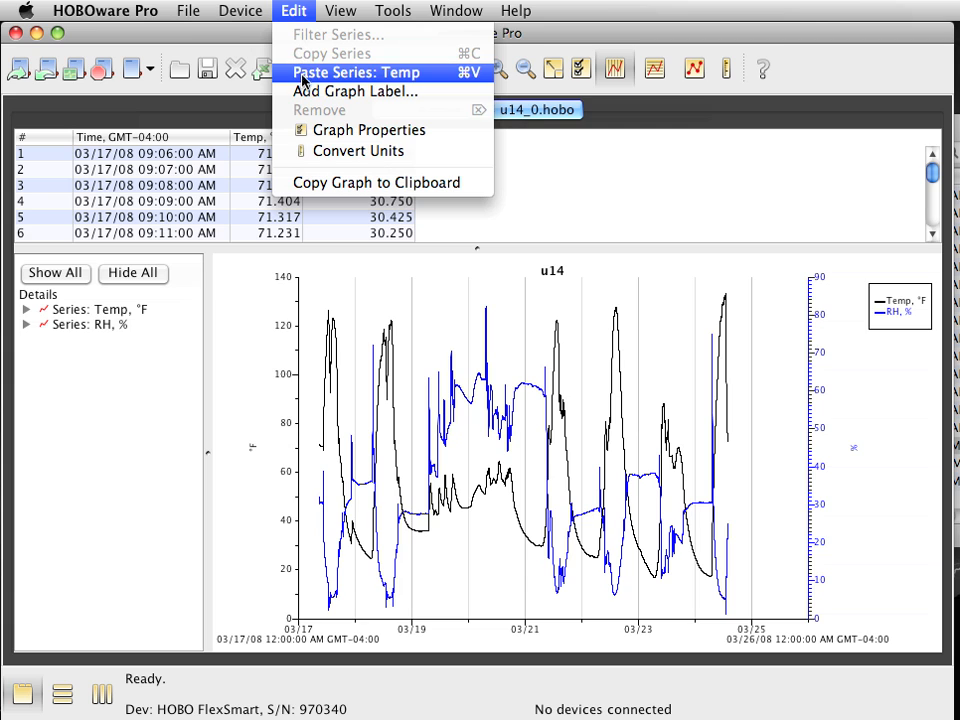
left_click(356, 72)
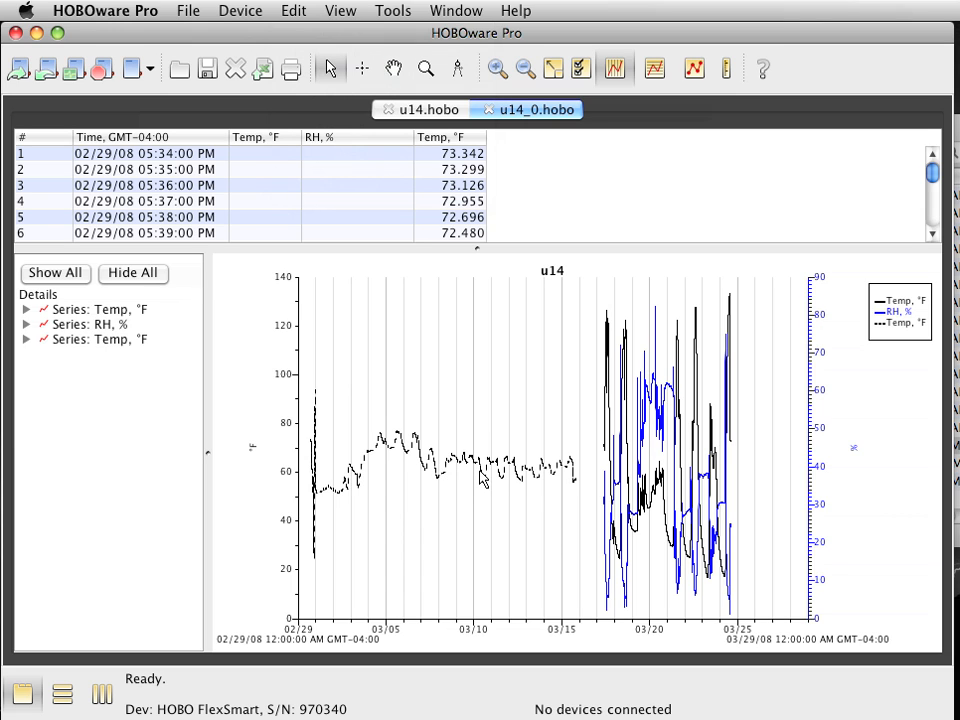
left_click(424, 108)
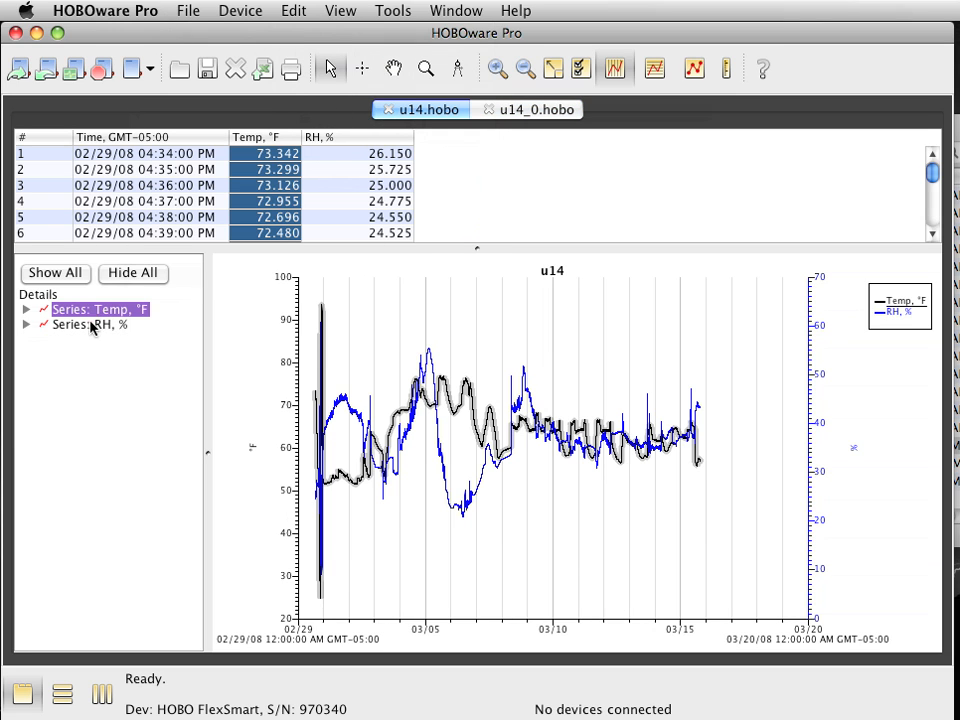
Copy the u14 RH series and paste it into the u14_0 graph as a fourth series.
left_click(240, 12)
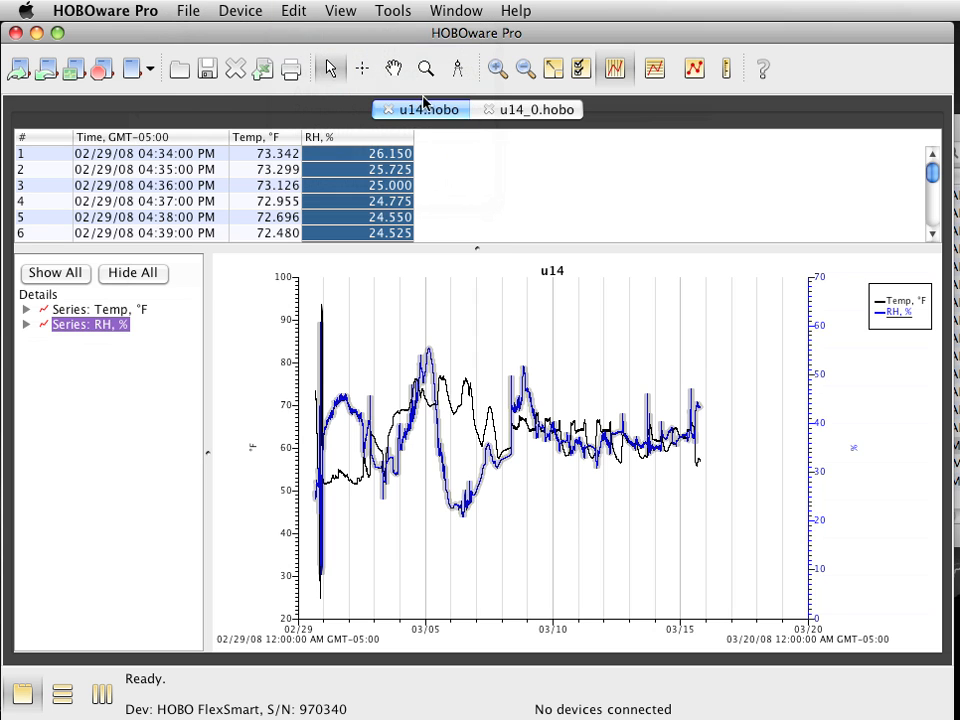
left_click(528, 108)
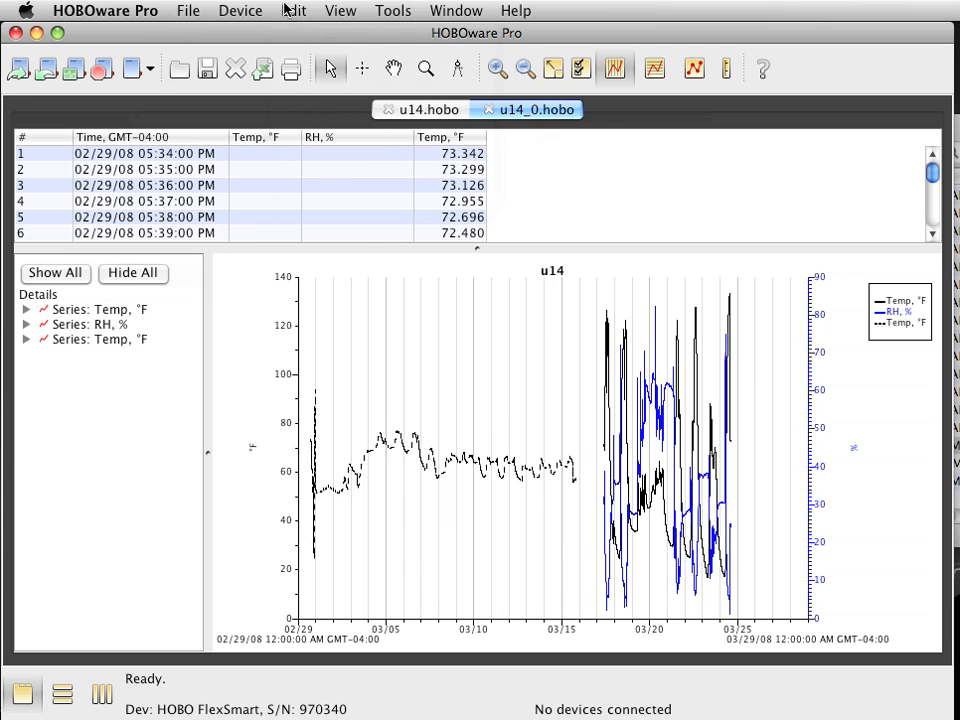
left_click(292, 12)
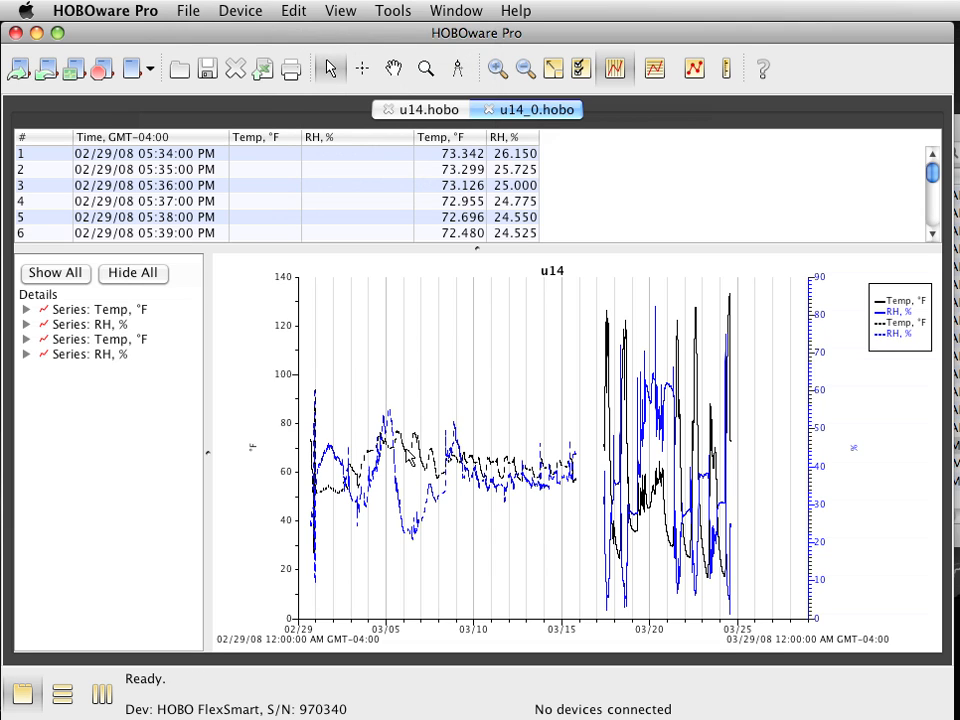
Set the pasted u14 Temp series line style to Solid in Series Properties.
left_click(100, 340)
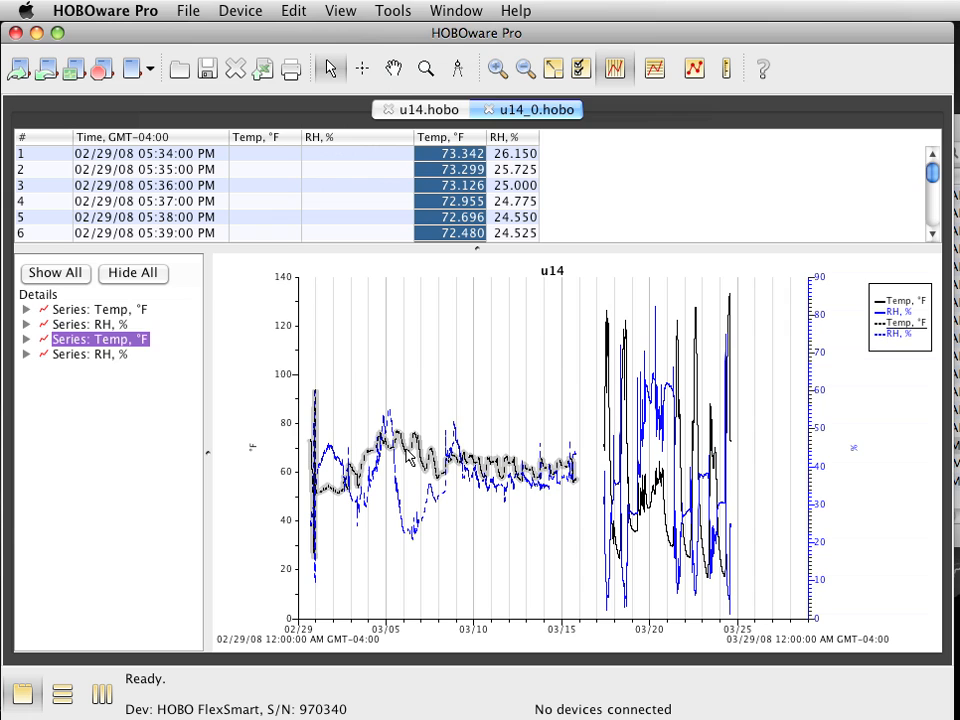
double_click(100, 340)
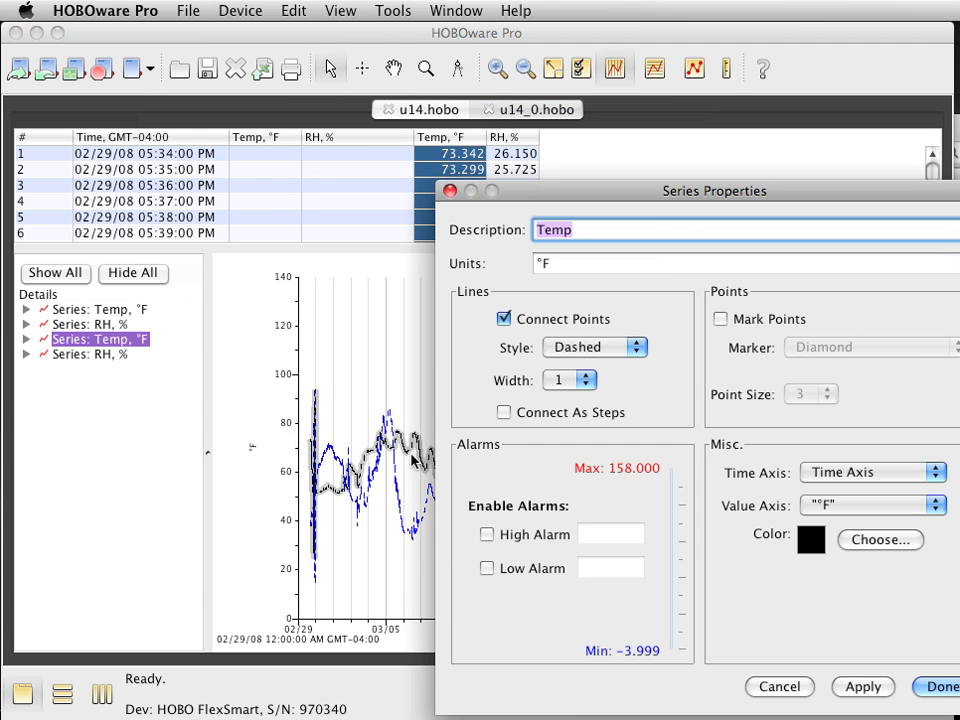
mouse_move(676, 454)
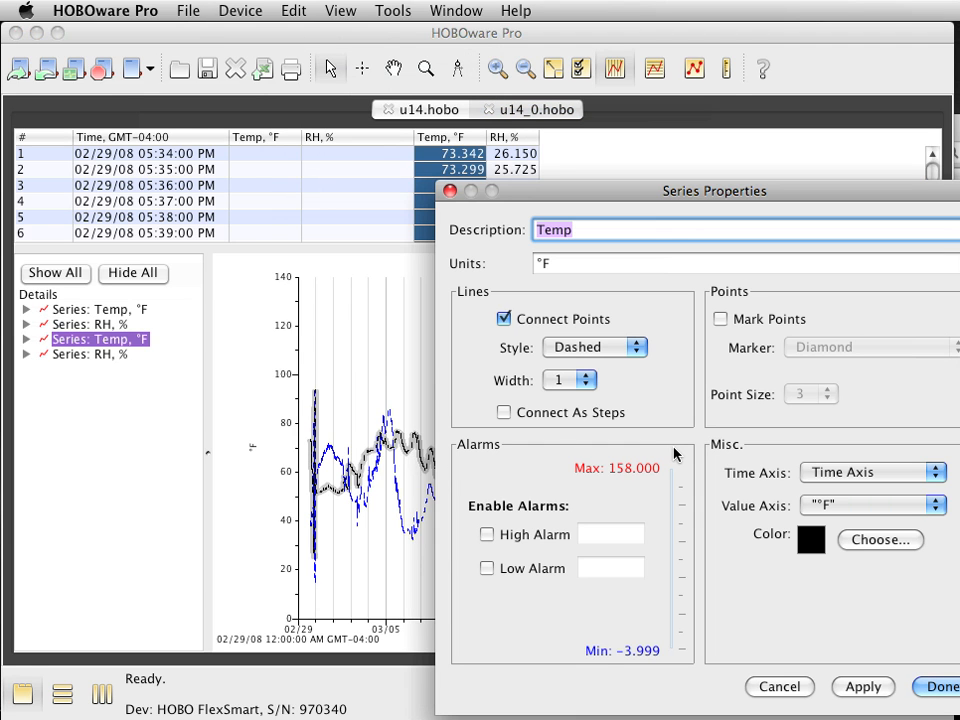
left_click(596, 348)
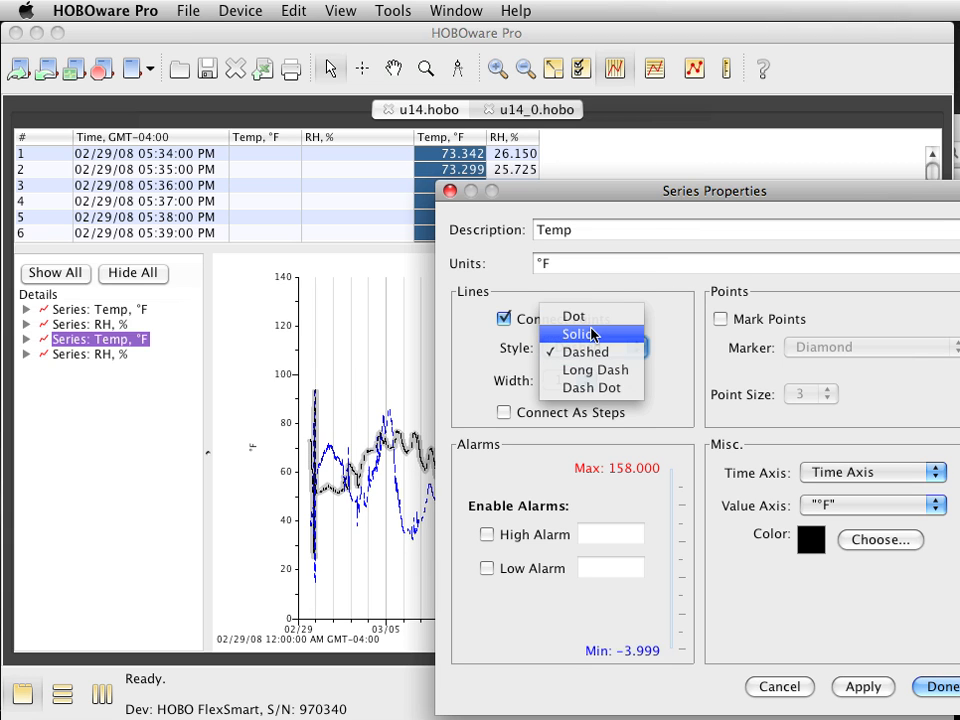
left_click(578, 334)
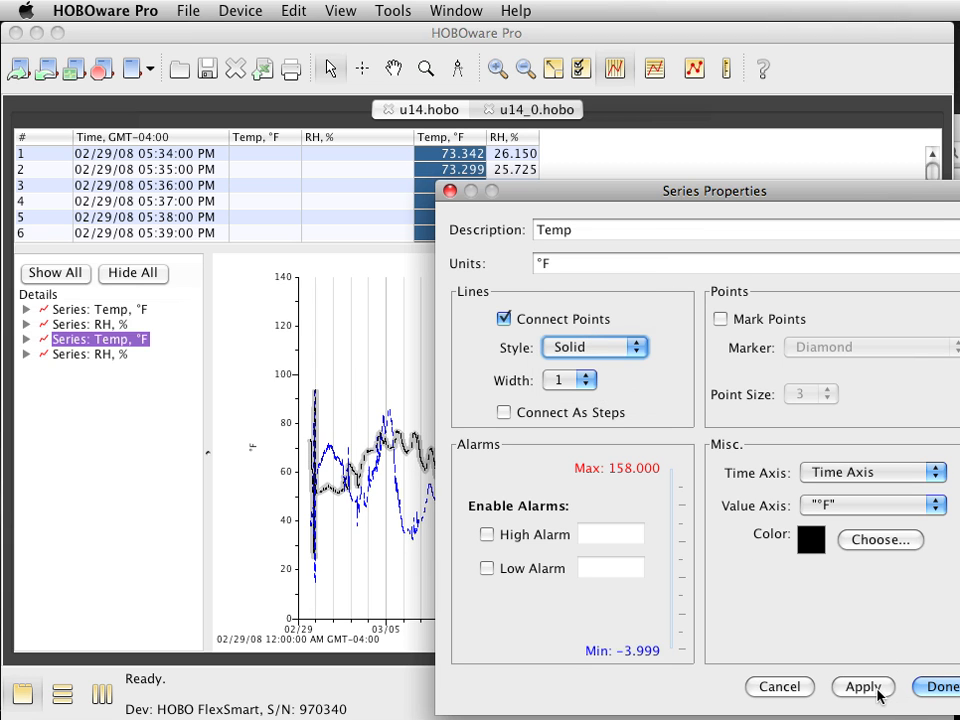
left_click(936, 688)
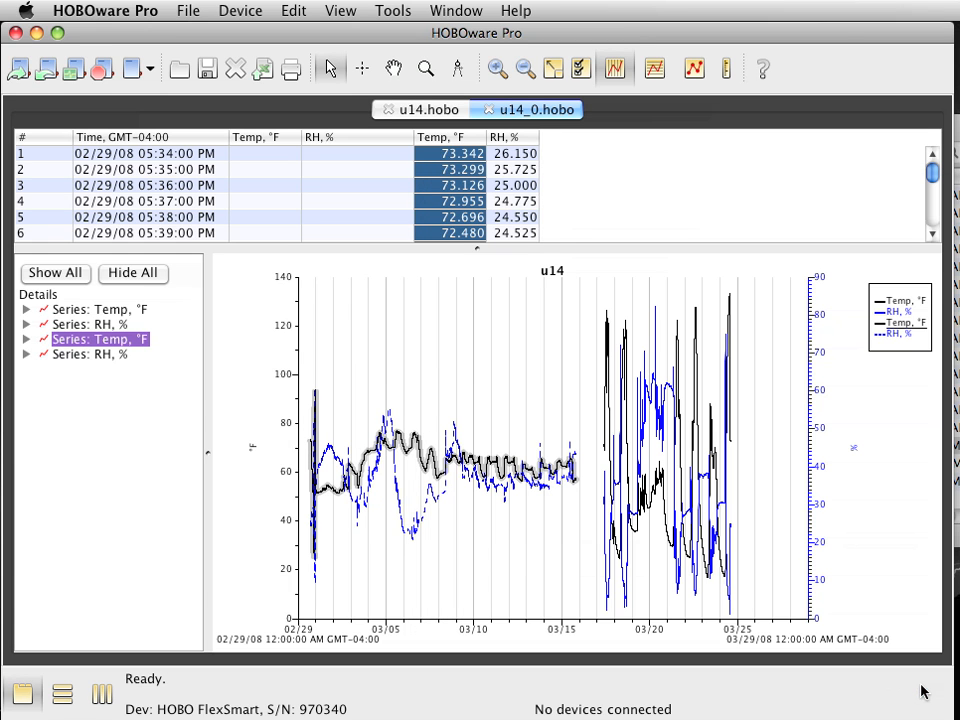
left_click(90, 354)
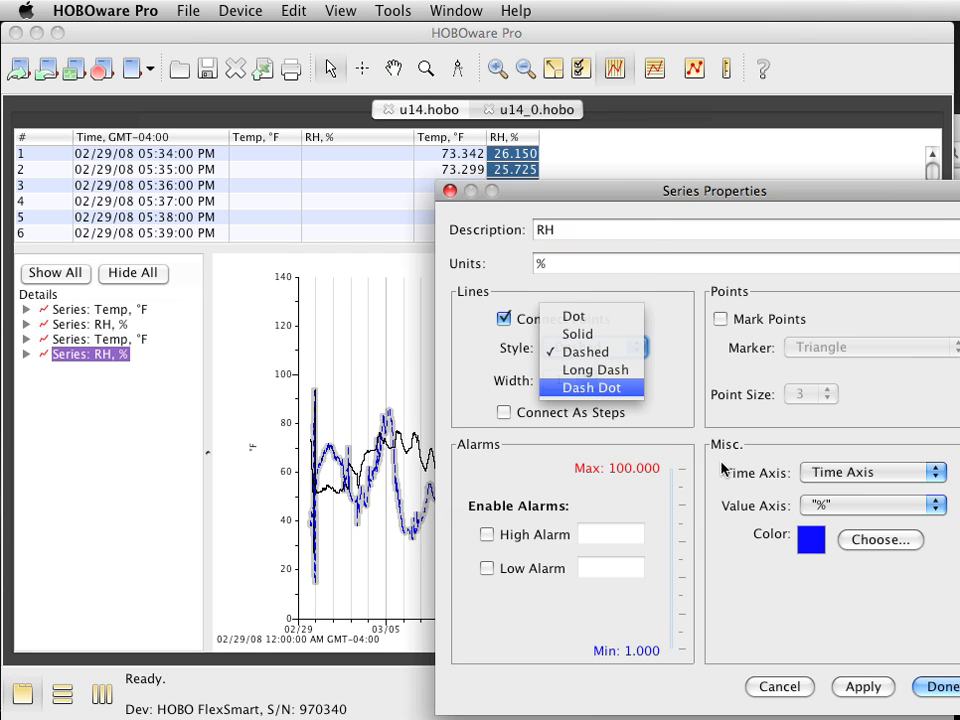
Set the pasted u14 RH series line style to Solid.
left_click(572, 332)
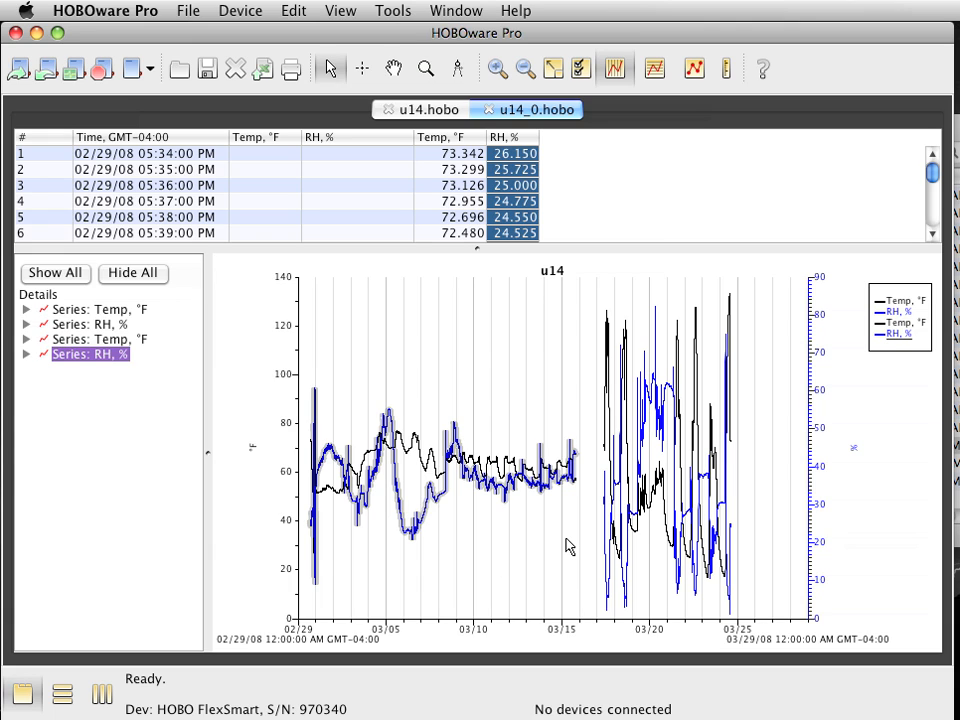
mouse_move(276, 112)
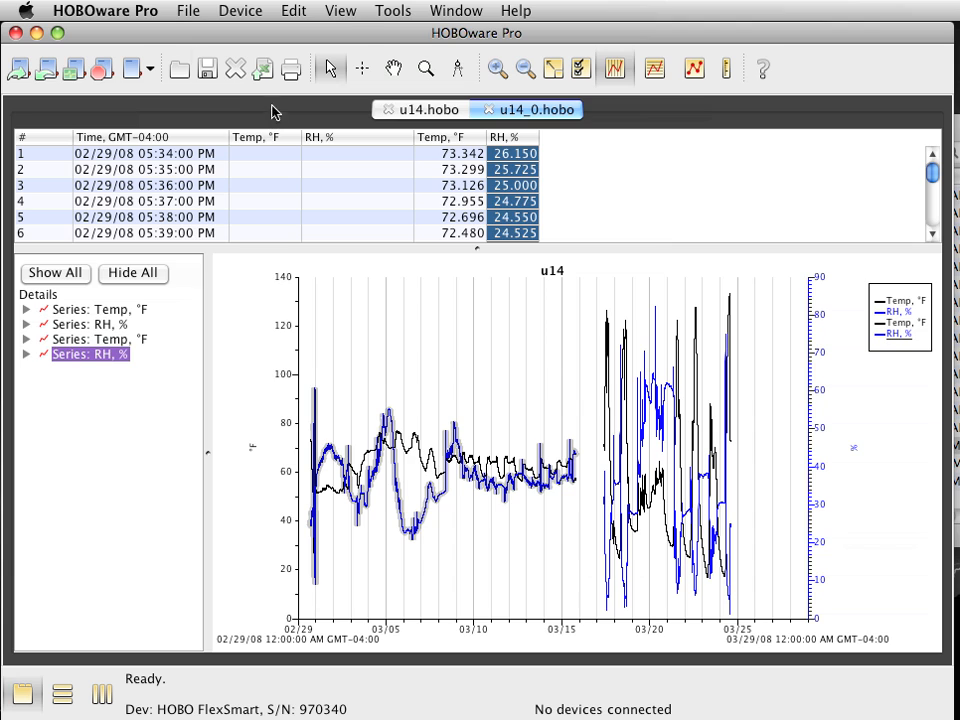
mouse_move(188, 12)
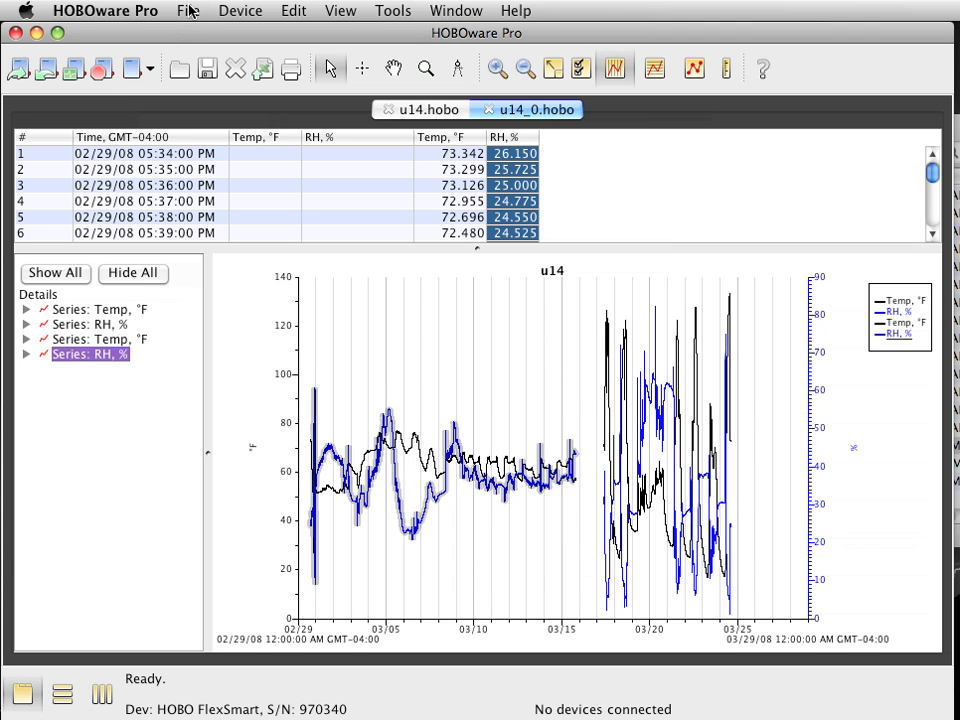
Save the project as u14_0.hproj in Desktop > HWP data files.
left_click(188, 12)
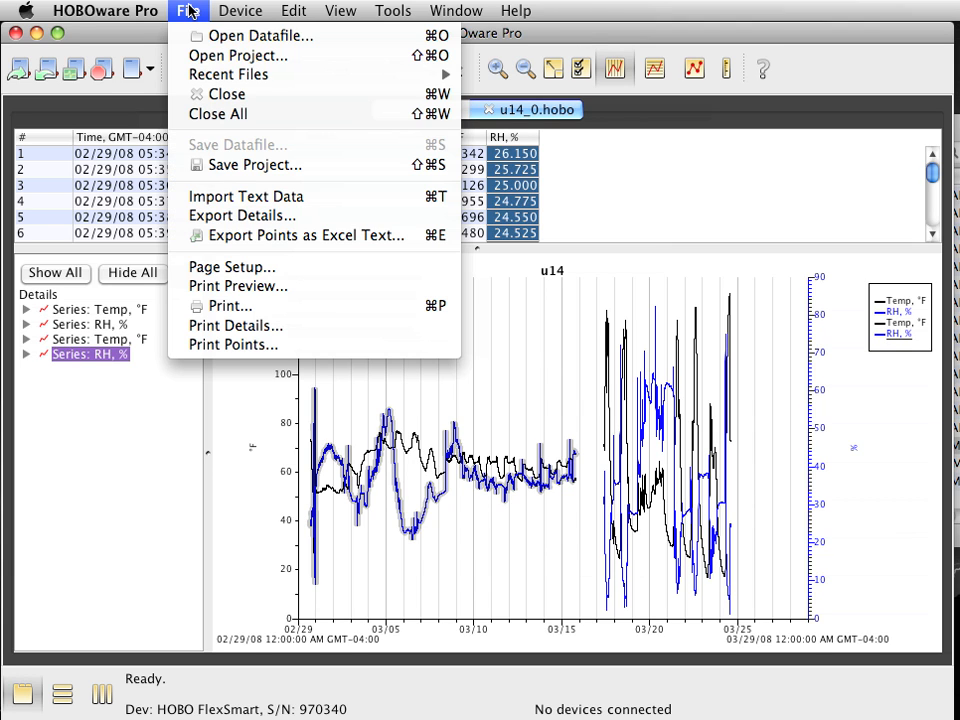
mouse_move(254, 164)
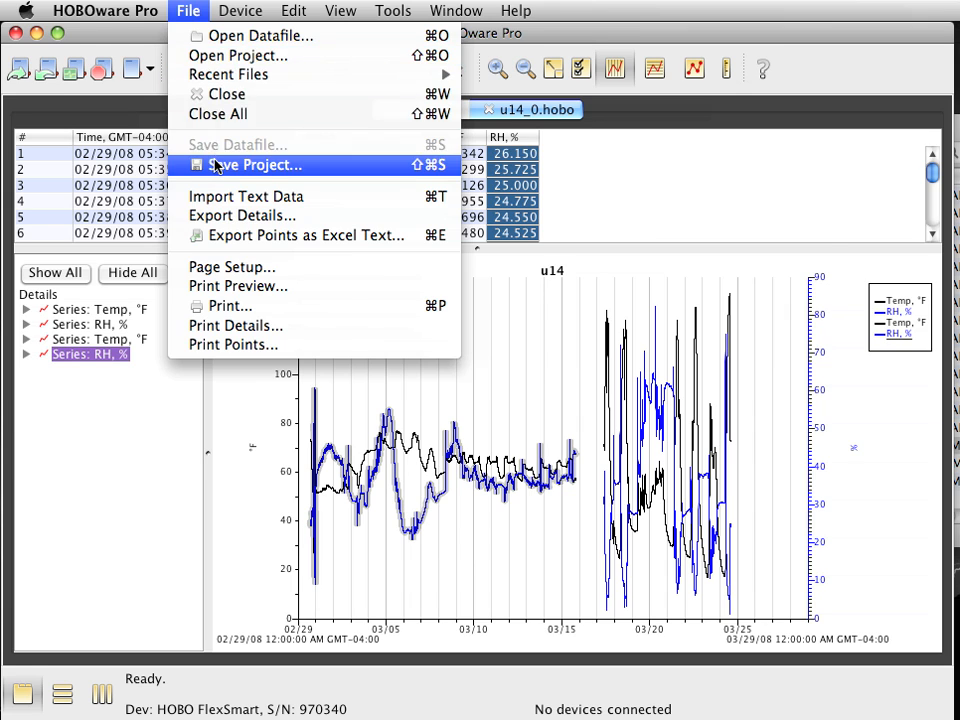
left_click(256, 164)
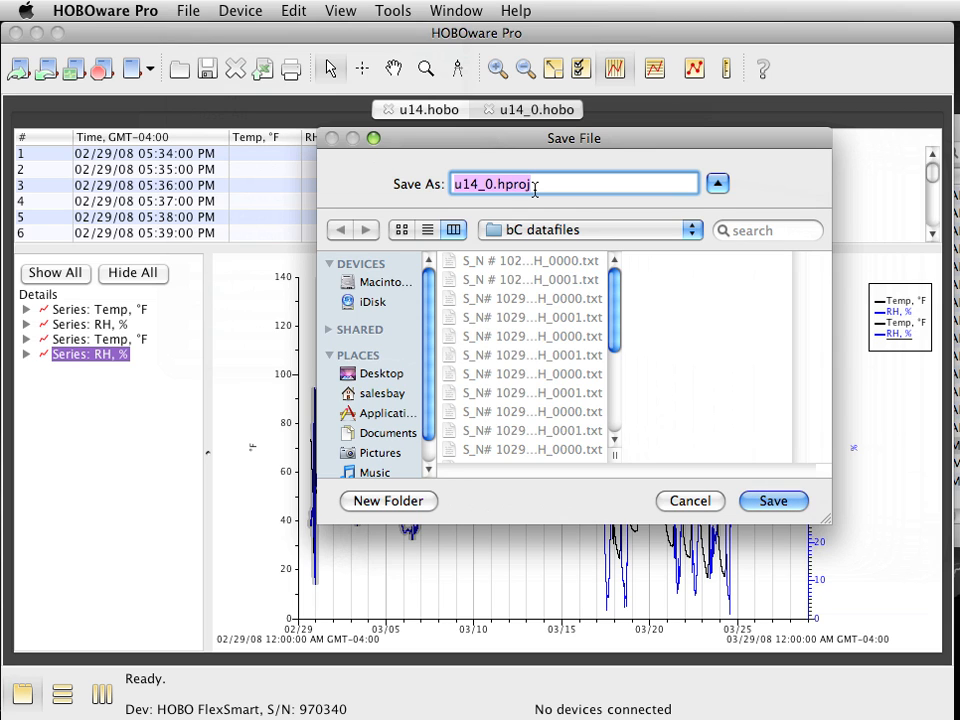
left_click(380, 374)
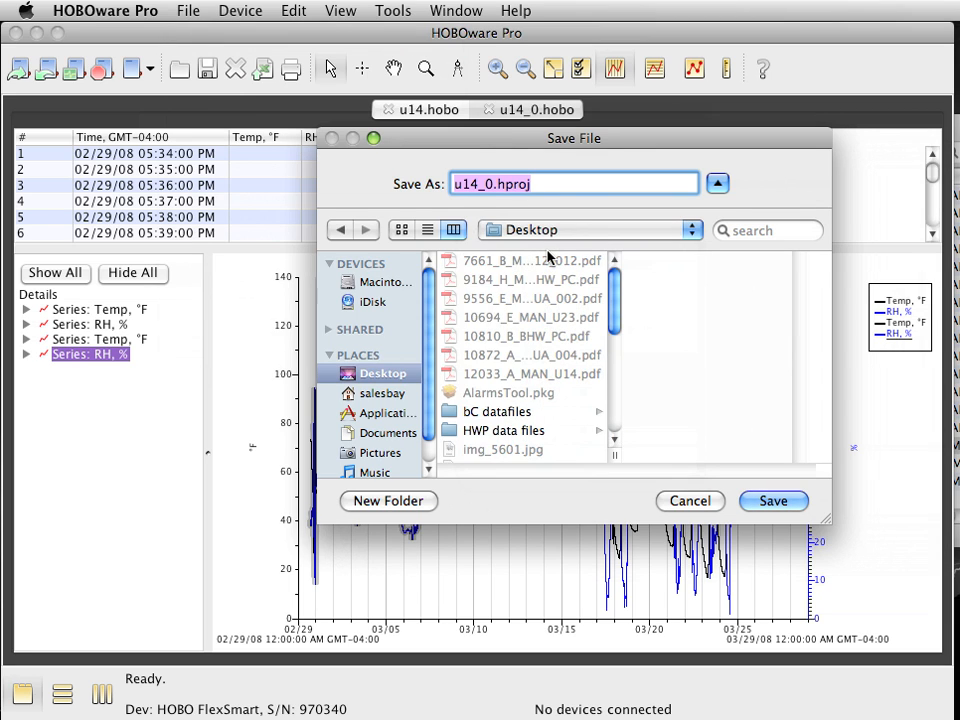
left_click(504, 430)
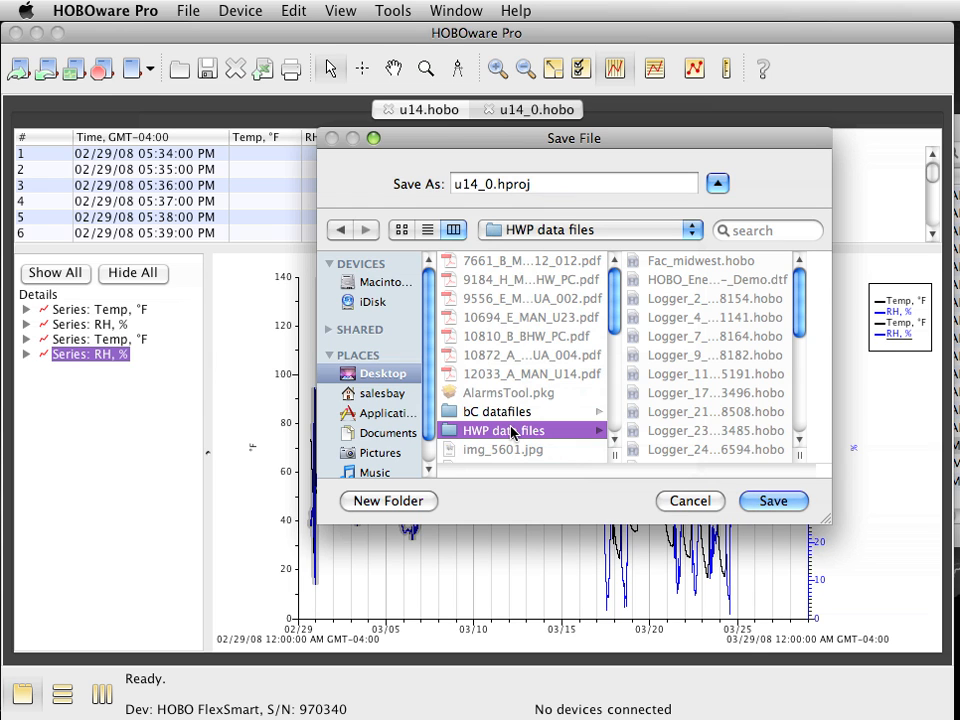
left_click(728, 430)
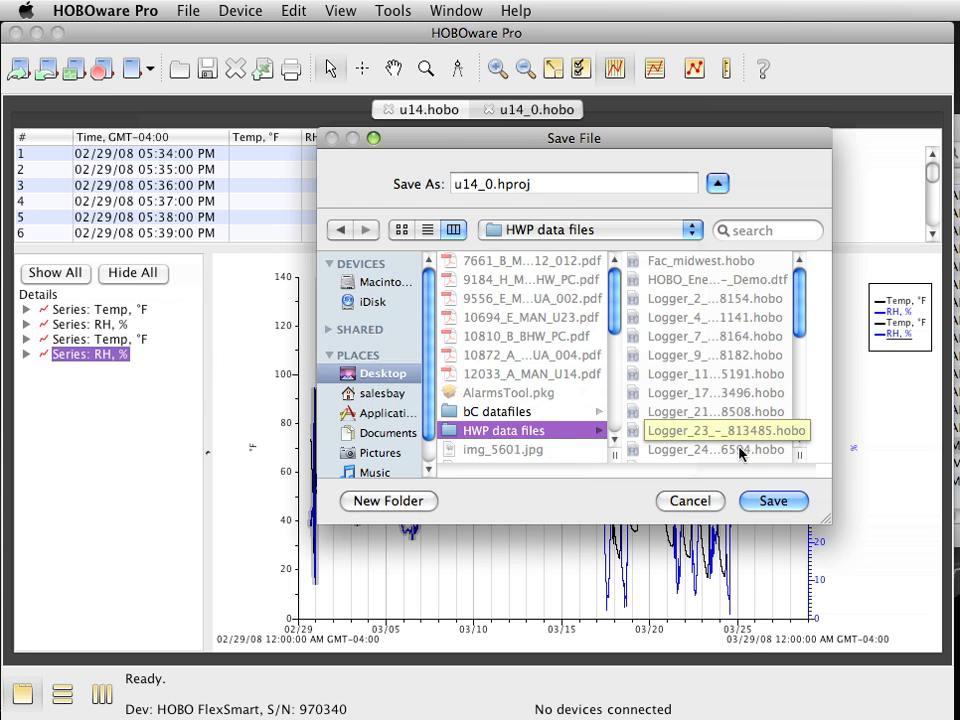
left_click(772, 500)
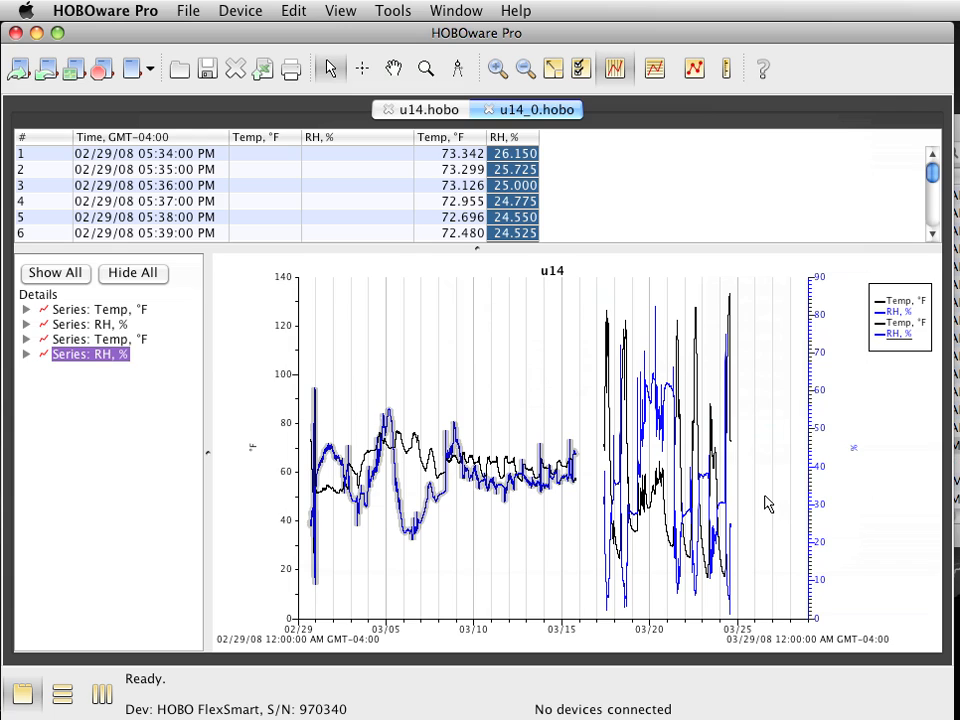